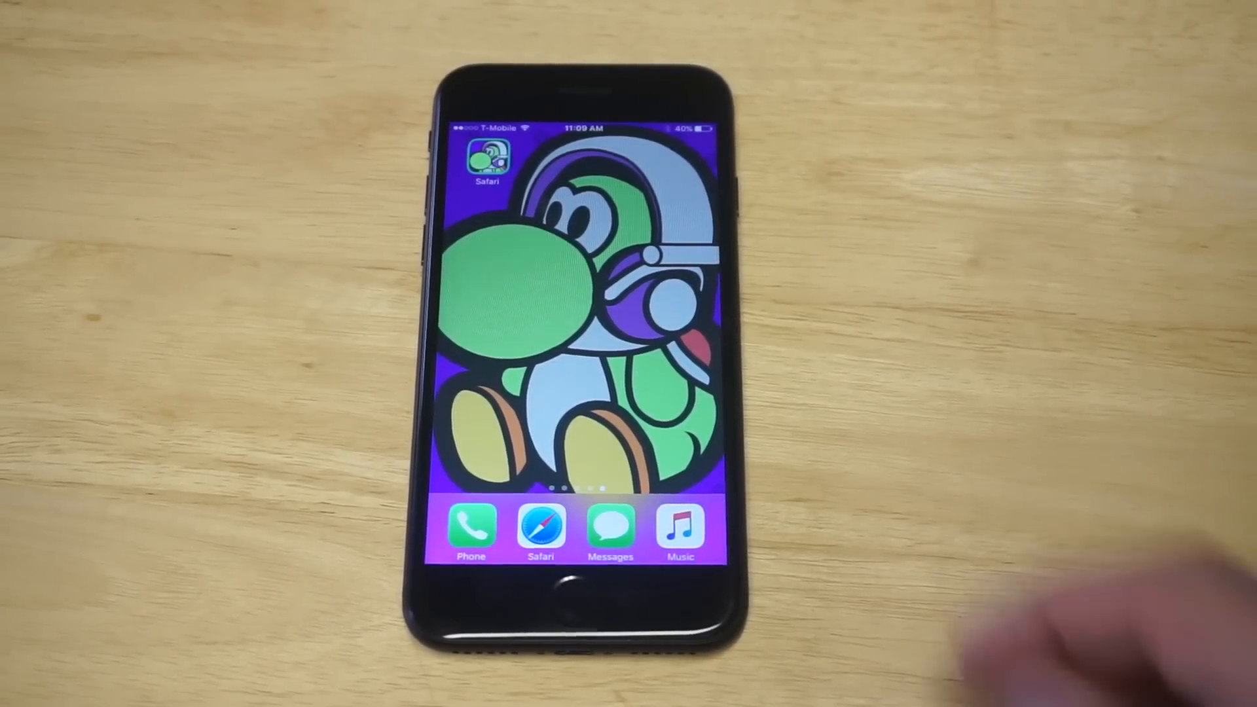
Step: Swipe across the home screen to reach and launch the Settings app
scroll(left, 3)
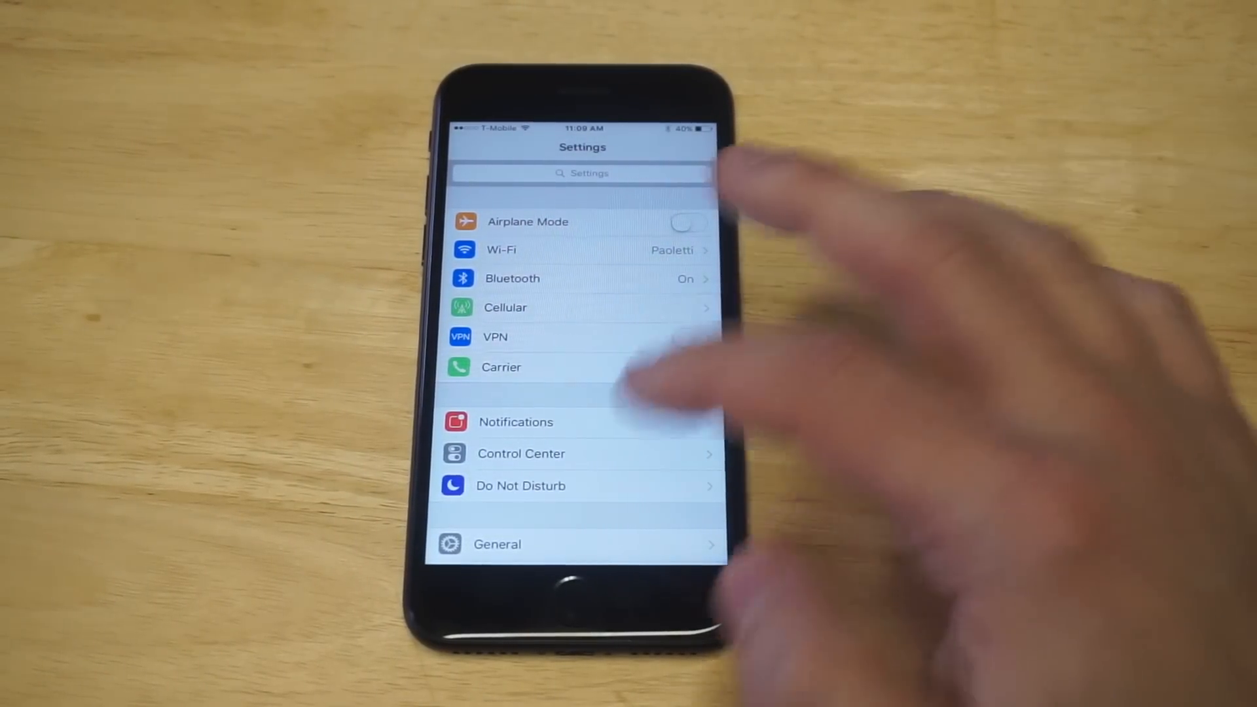
Step: Scroll to Display & Brightness and reach the Display Zoom screen with Zoomed chosen
scroll(up, 3)
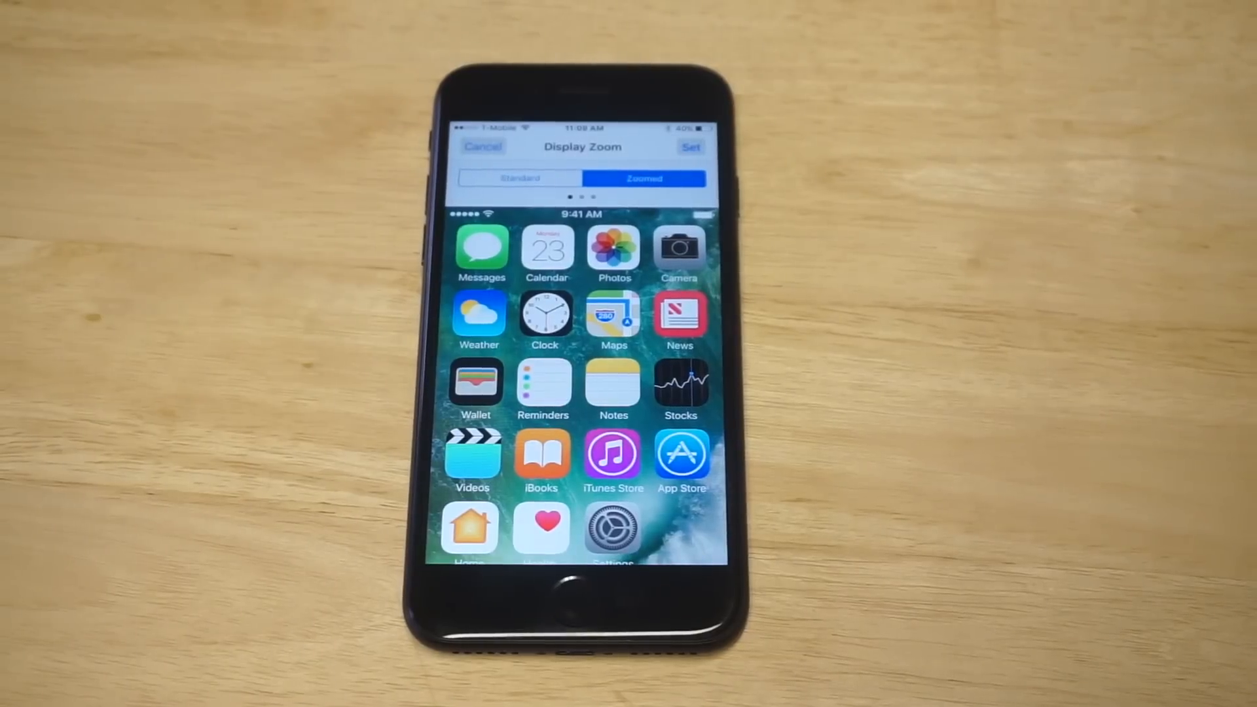
Step: Apply Display Zoom as Zoomed and confirm with Use Zoomed, enlarging the interface
click(692, 147)
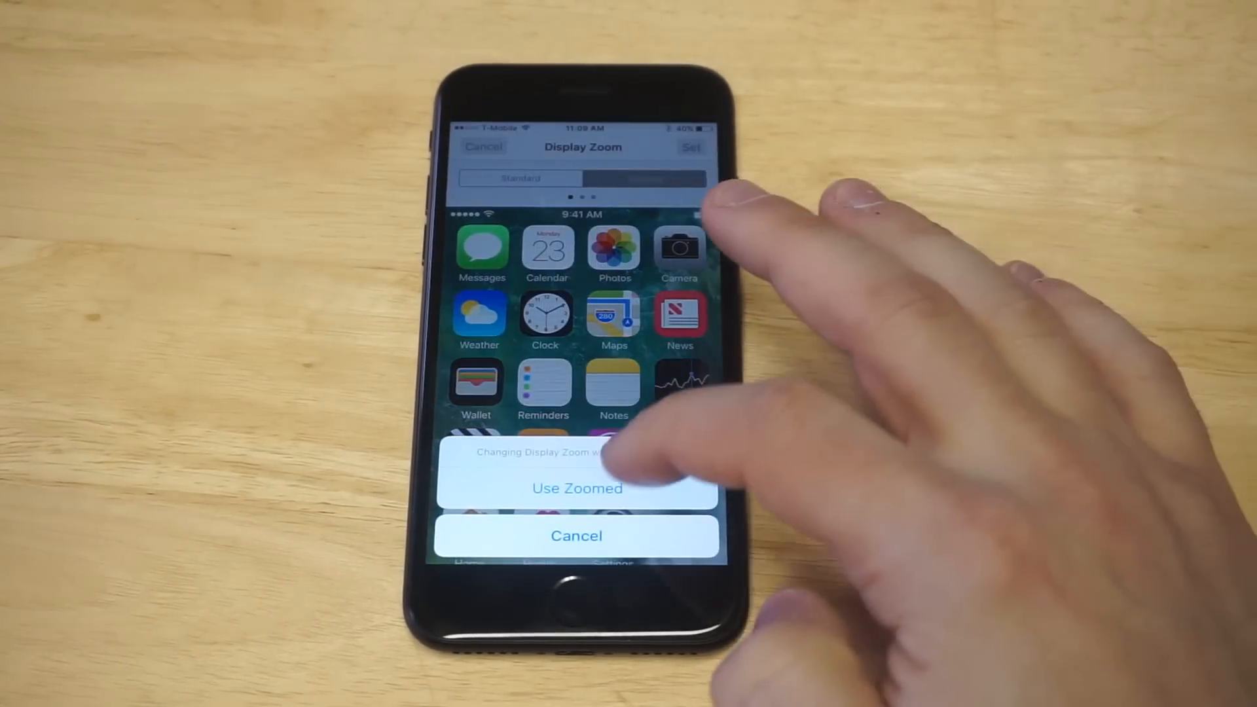
click(576, 488)
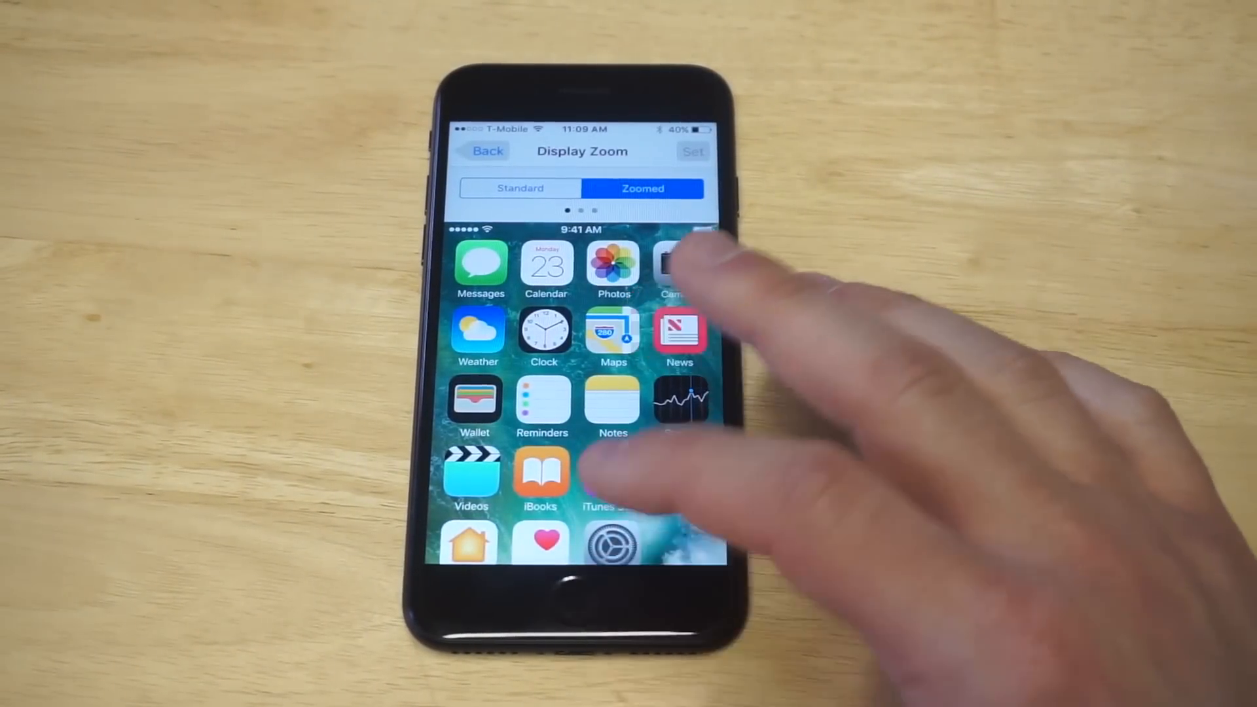